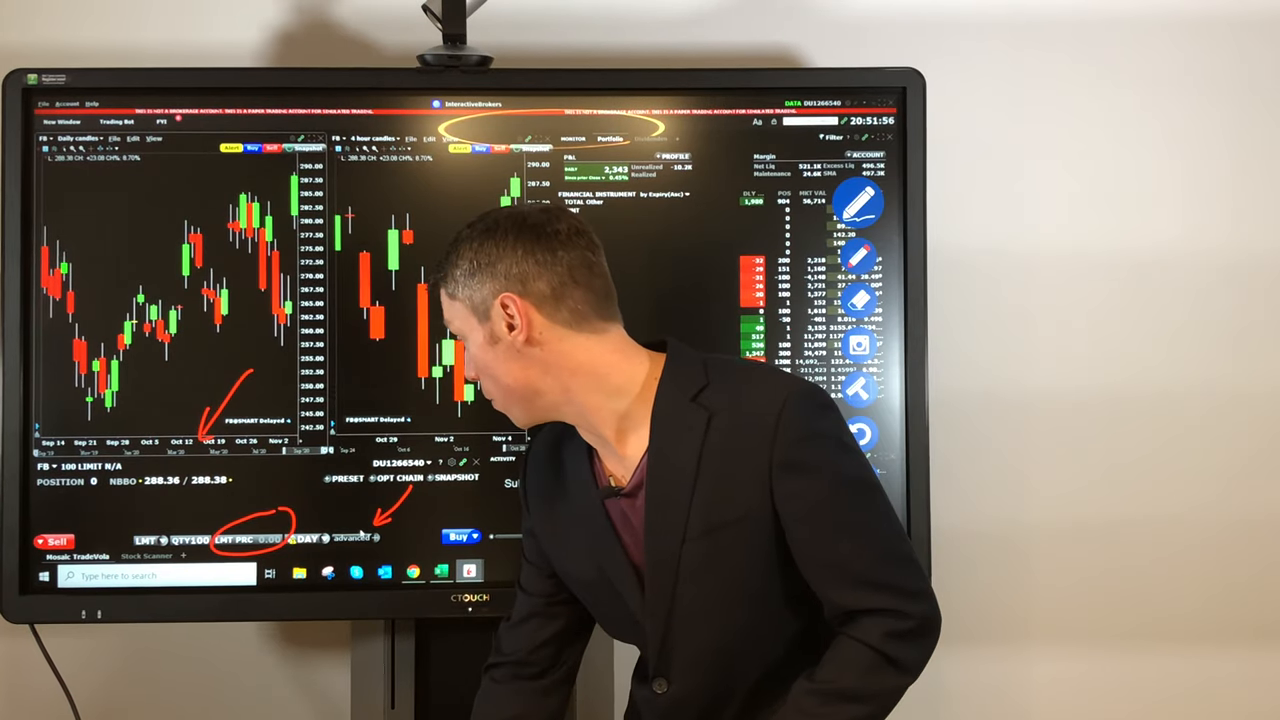
Open the Advanced dropdown for the FB 100-share limit order to show bracket and OCA options.
left_click(355, 539)
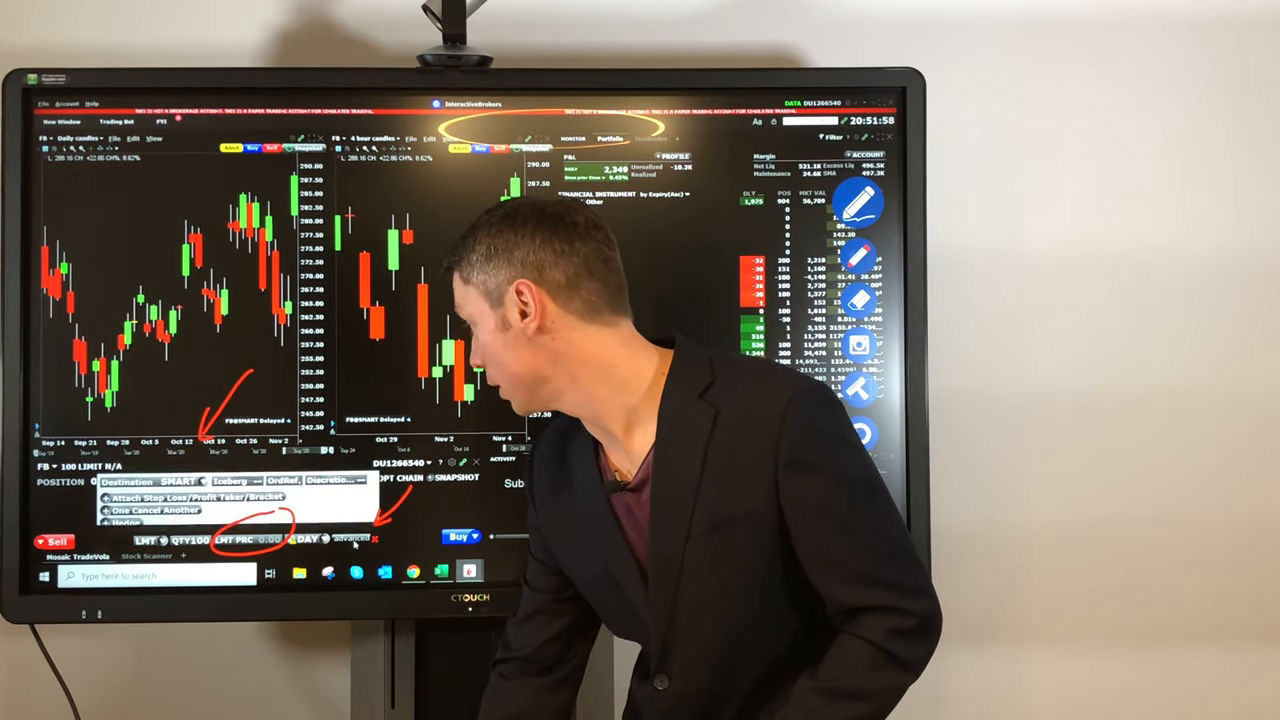